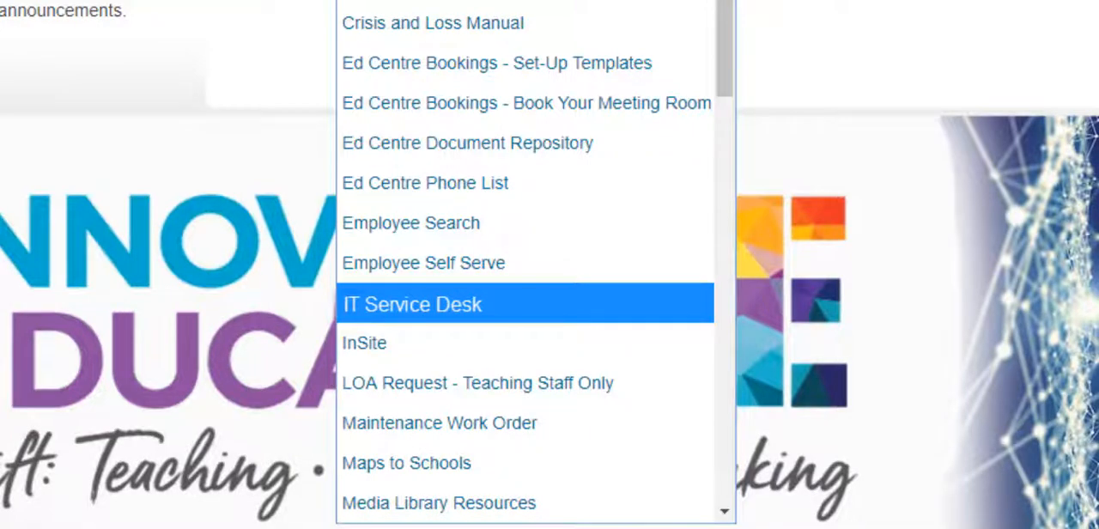
# Open IT Service Desk from the school board intranet's staff resources list
pyautogui.click(413, 304)
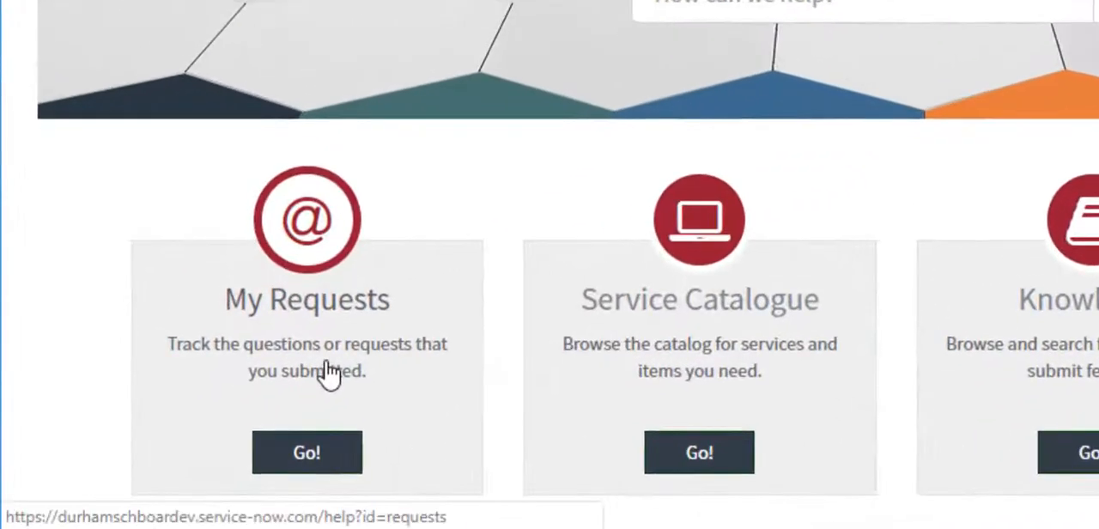
pyautogui.moveTo(365, 408)
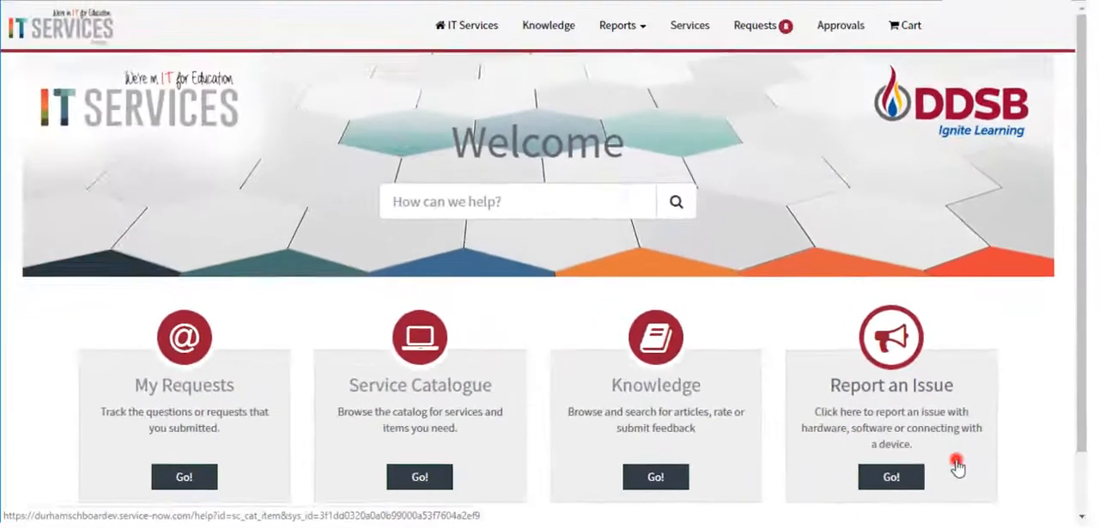
# Begin an issue report with Room Specific No, Urgency 2 - Medium, Category Software
pyautogui.click(890, 476)
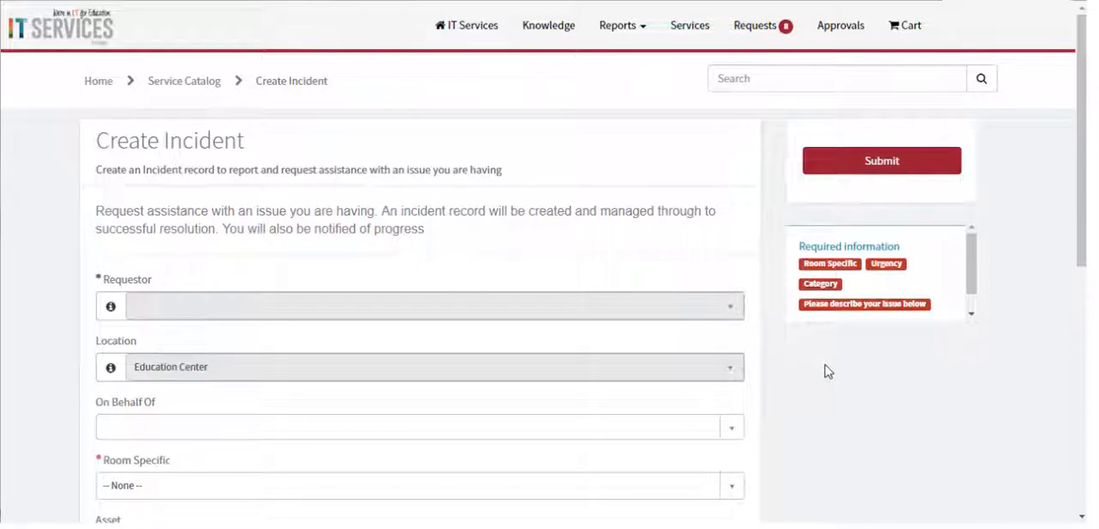
pyautogui.scroll(-3)
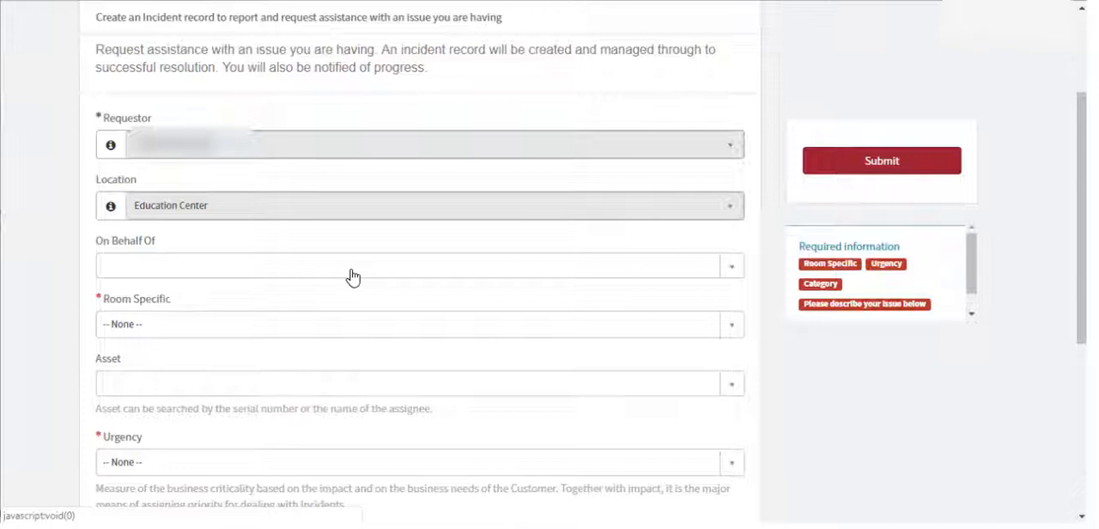
pyautogui.click(420, 324)
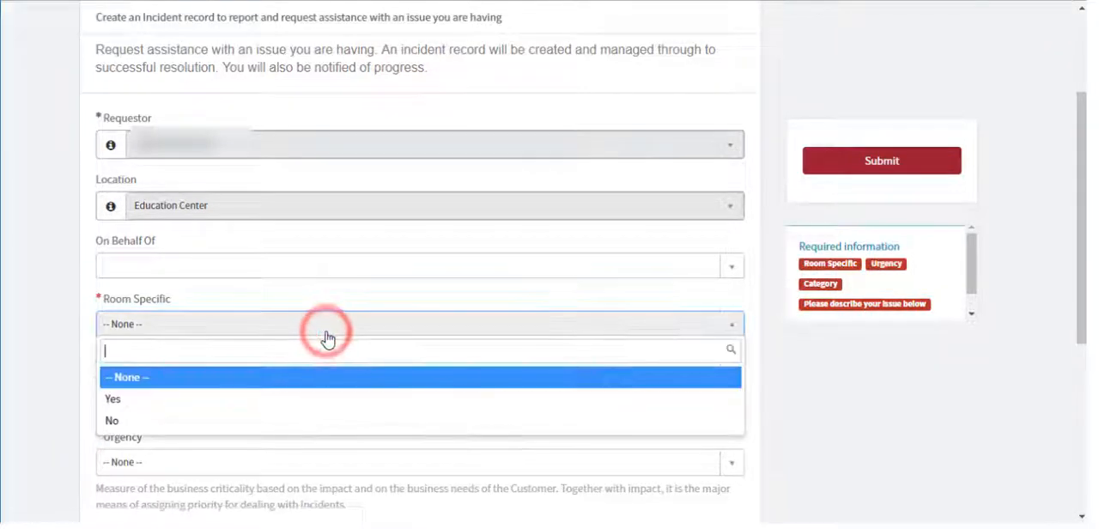
pyautogui.moveTo(295, 421)
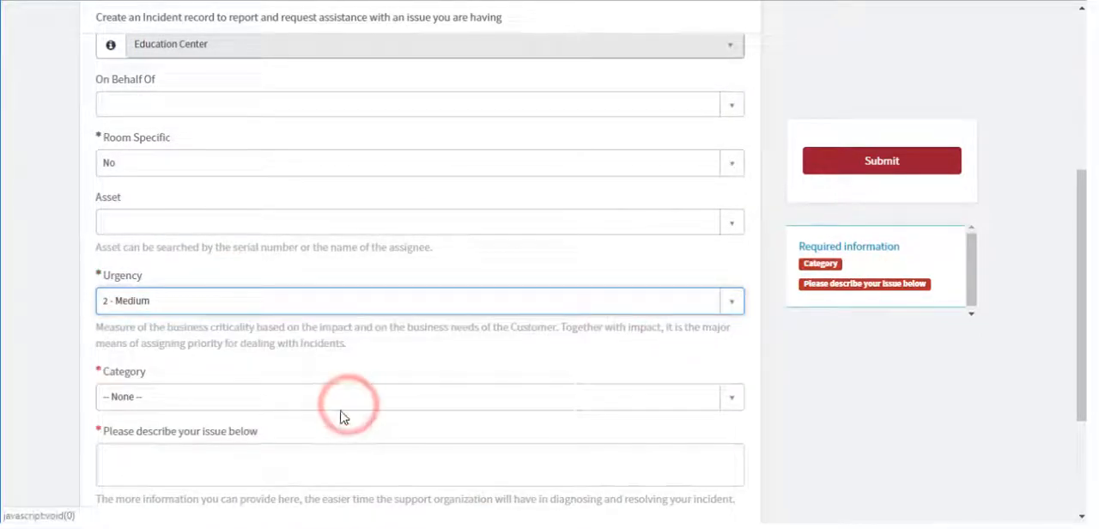
pyautogui.scroll(-3)
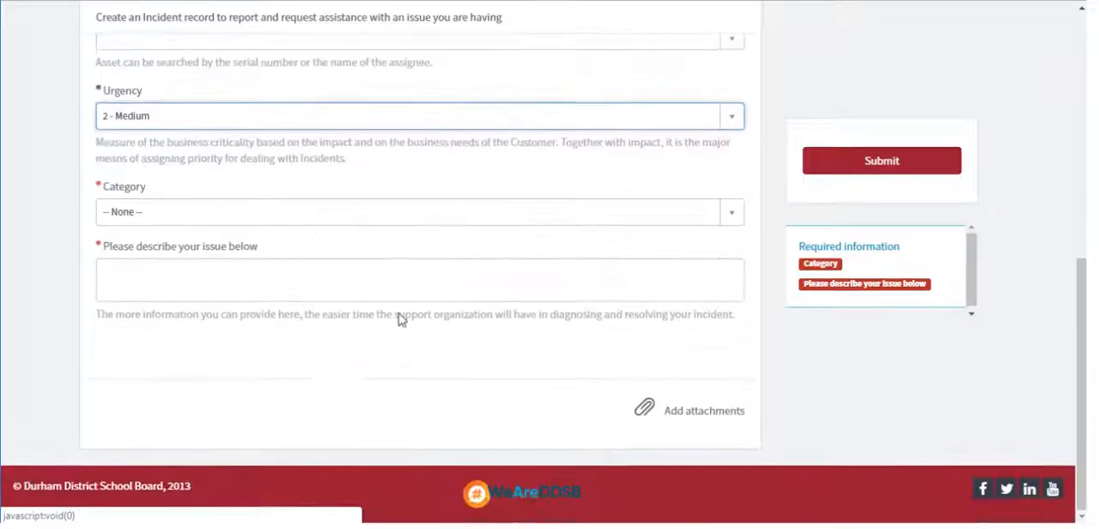
pyautogui.click(419, 213)
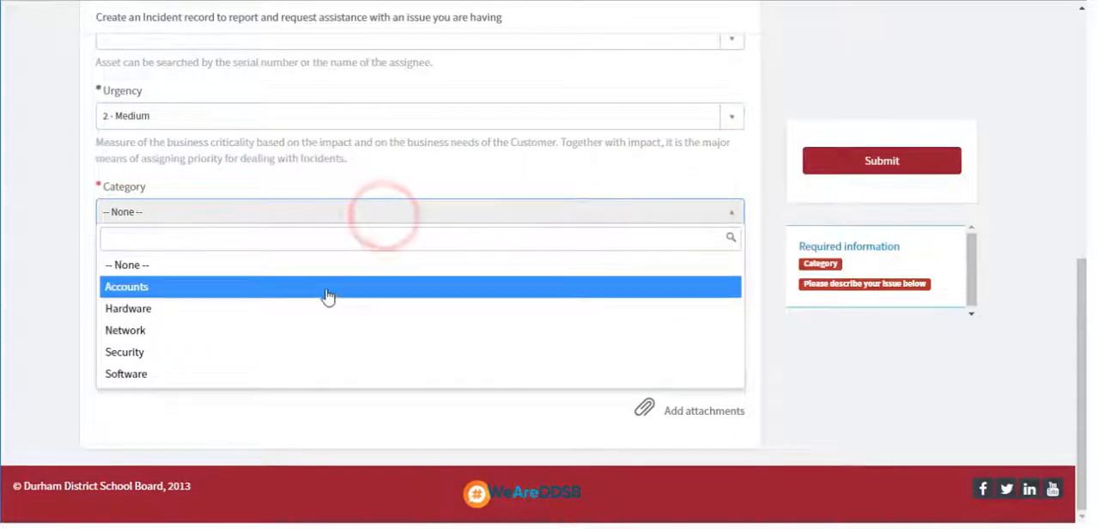
pyautogui.moveTo(326, 352)
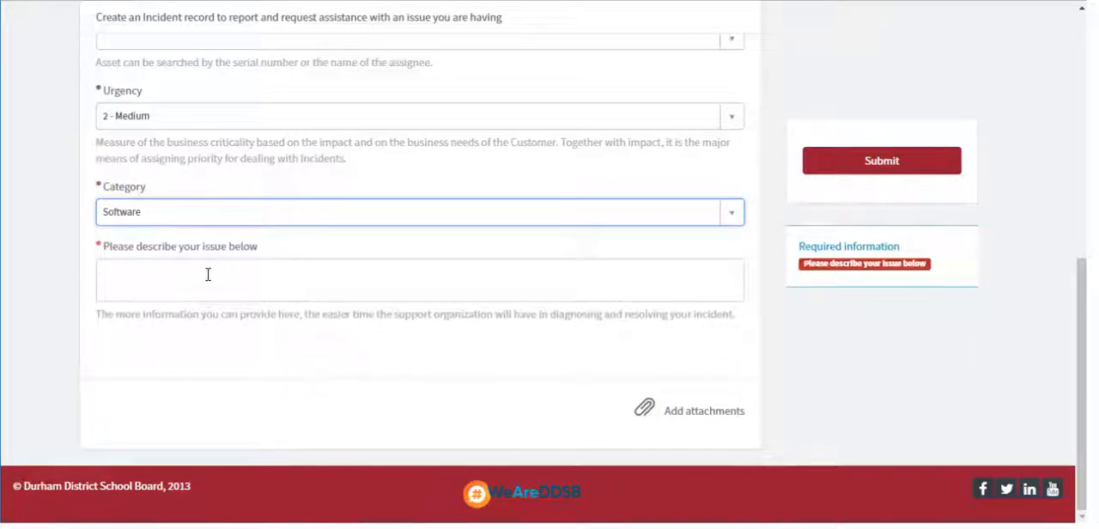
pyautogui.click(205, 277)
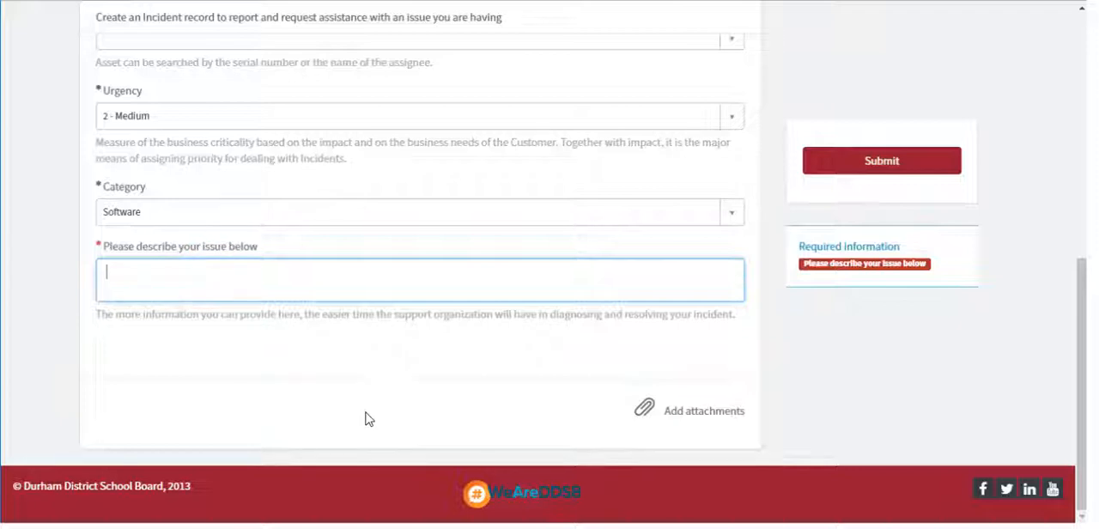
# Describe the issue as 'Chromebook is not playing audio'
pyautogui.write('Chromebook is')
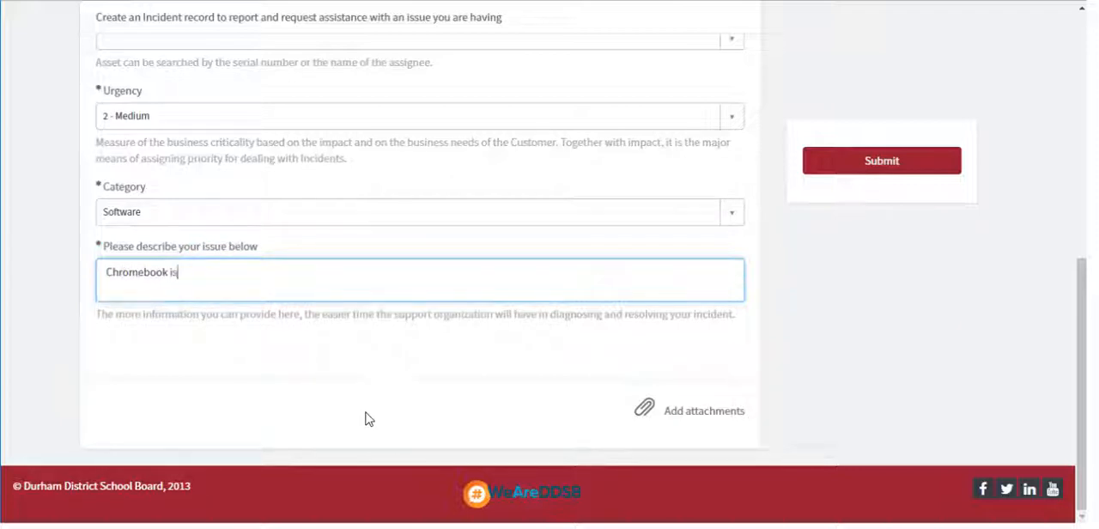
pyautogui.write('not')
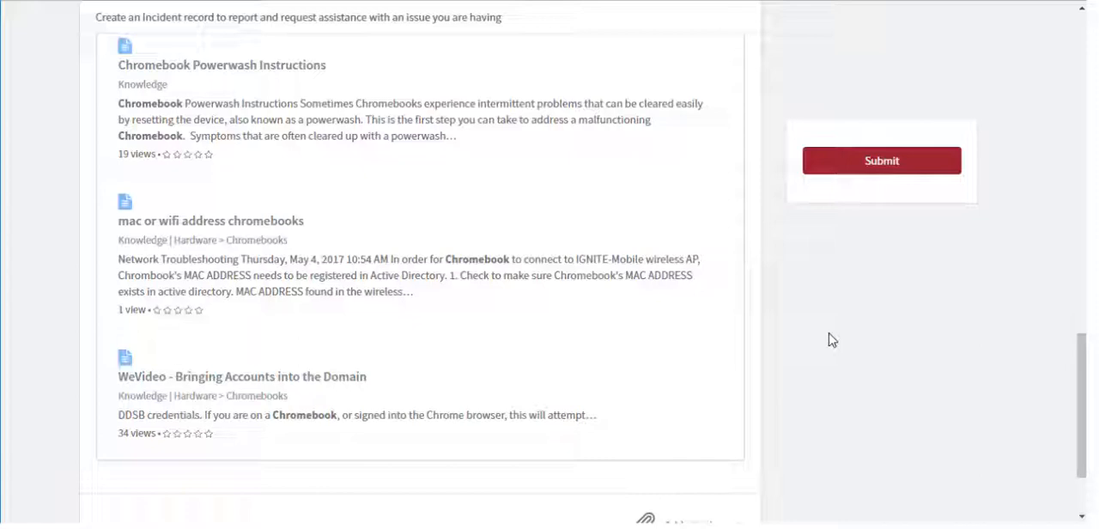
pyautogui.click(881, 161)
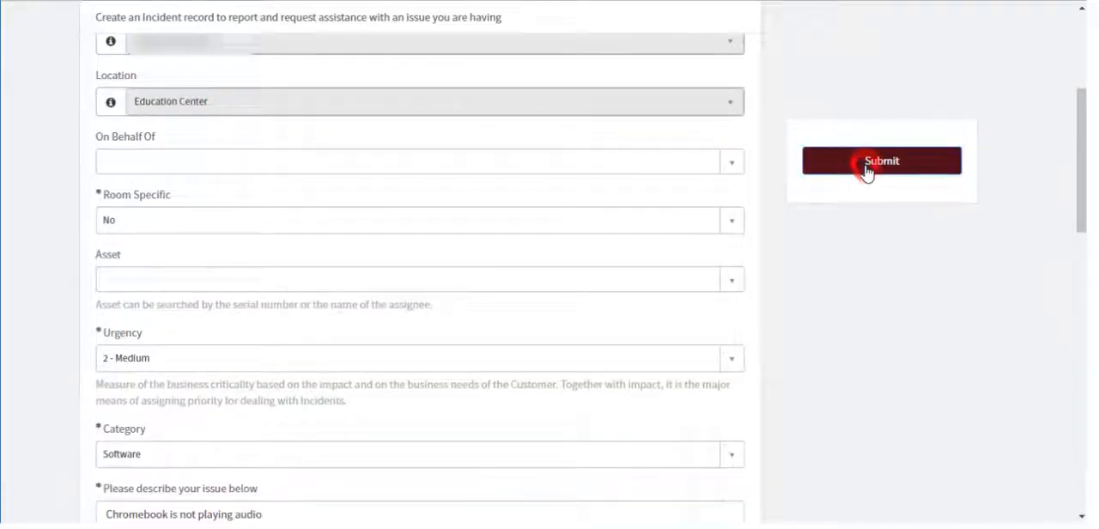
# Submit the Chromebook audio incident and return to the IT Services home page
pyautogui.click(881, 160)
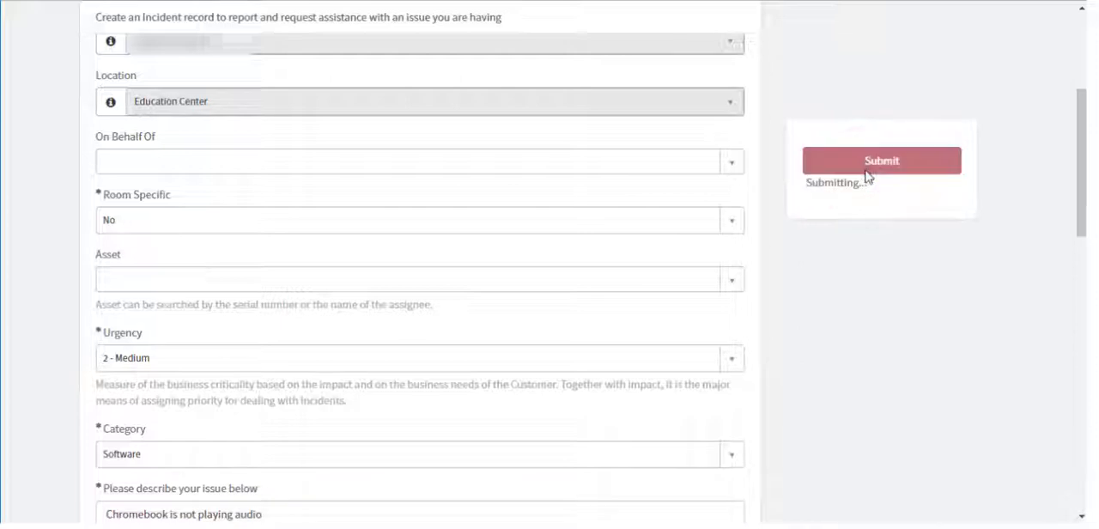
pyautogui.moveTo(872, 250)
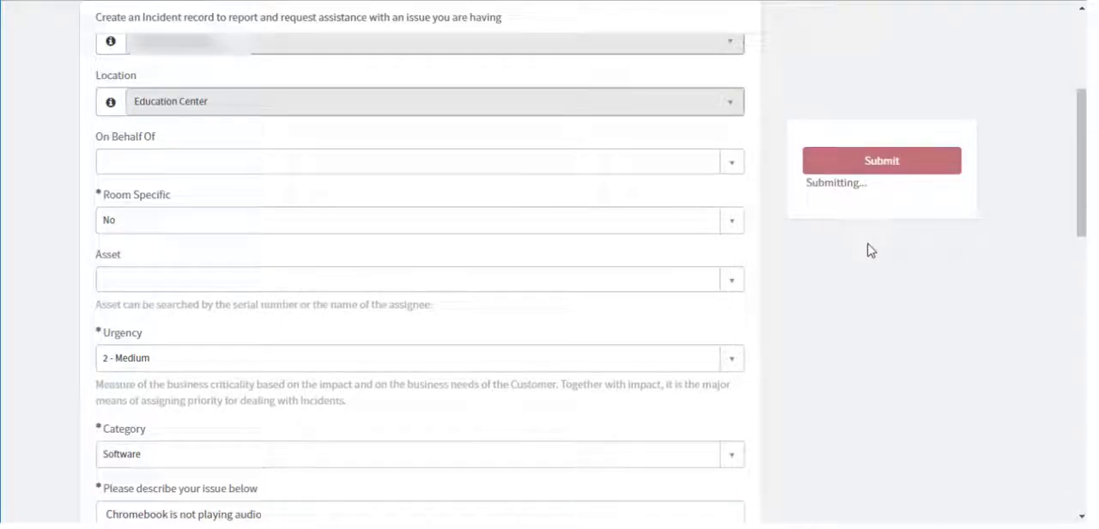
pyautogui.click(881, 161)
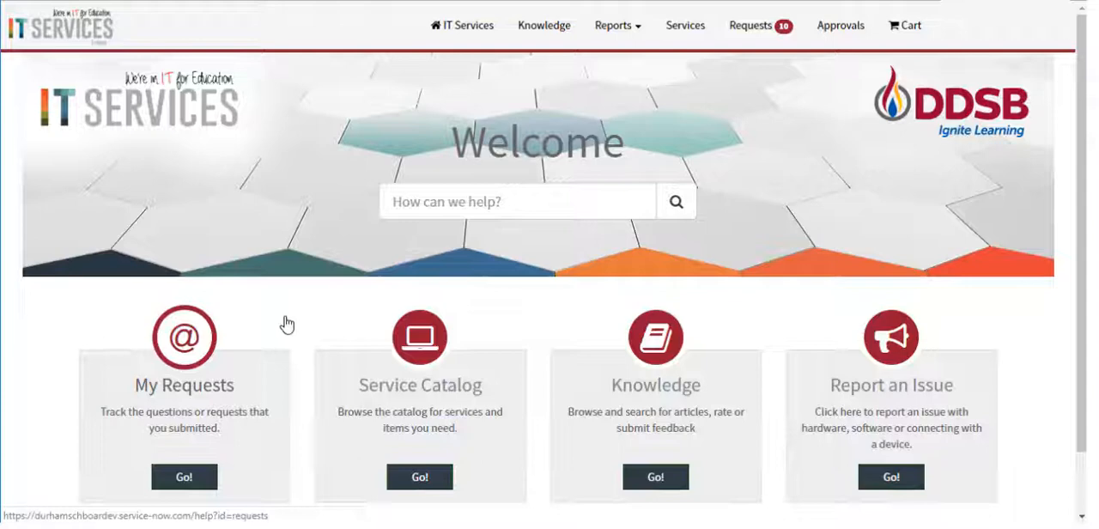
pyautogui.moveTo(249, 441)
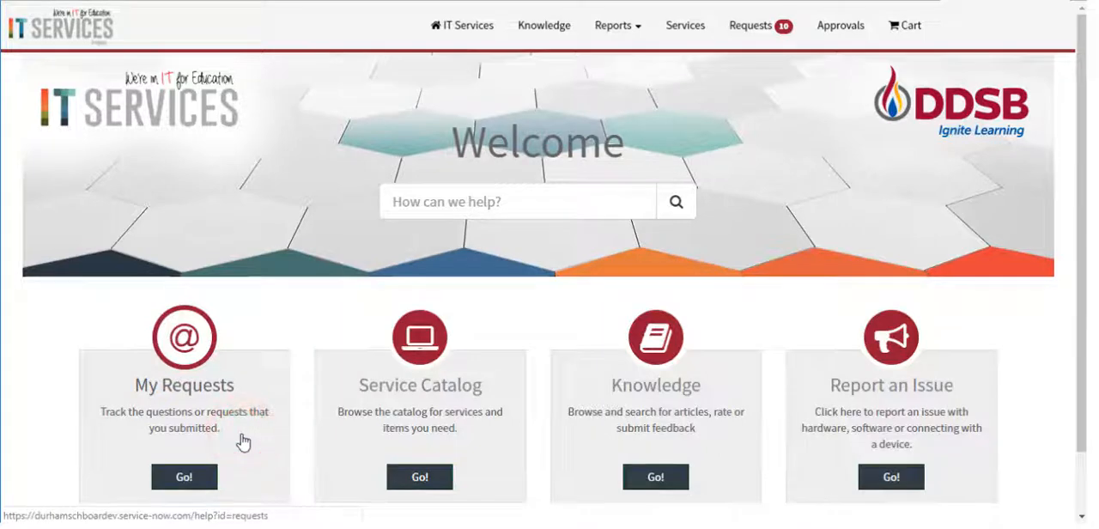
pyautogui.click(184, 476)
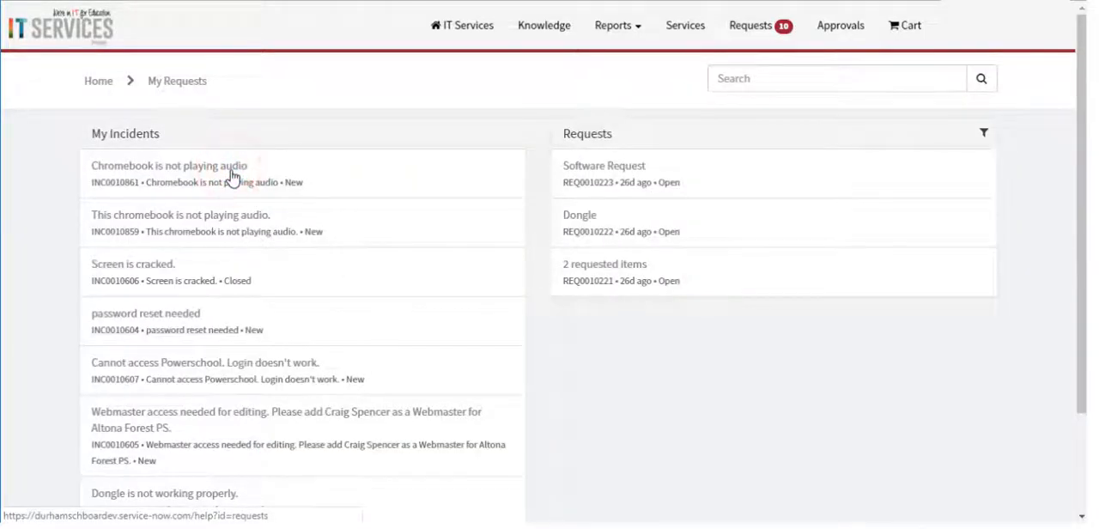
pyautogui.click(169, 165)
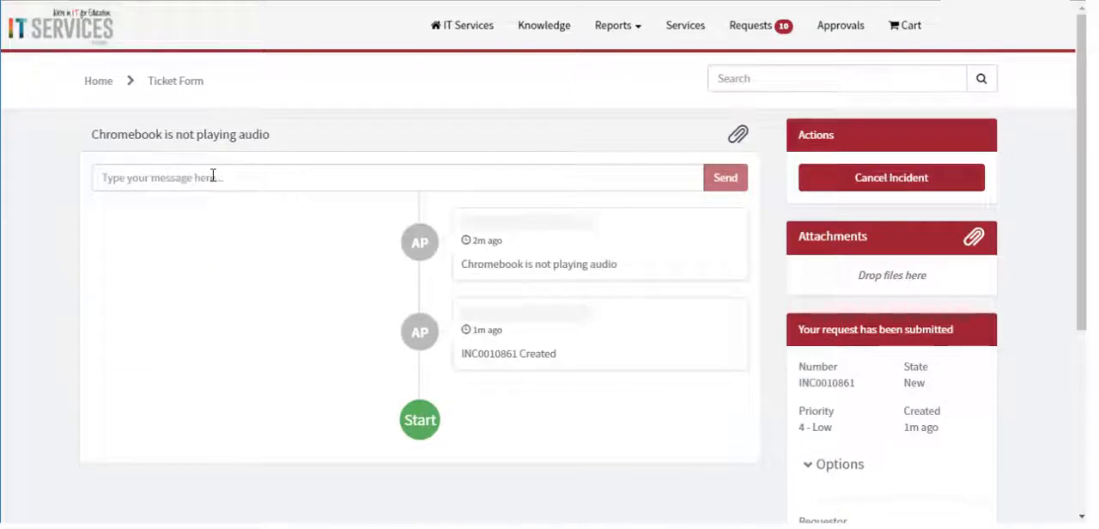
pyautogui.click(212, 177)
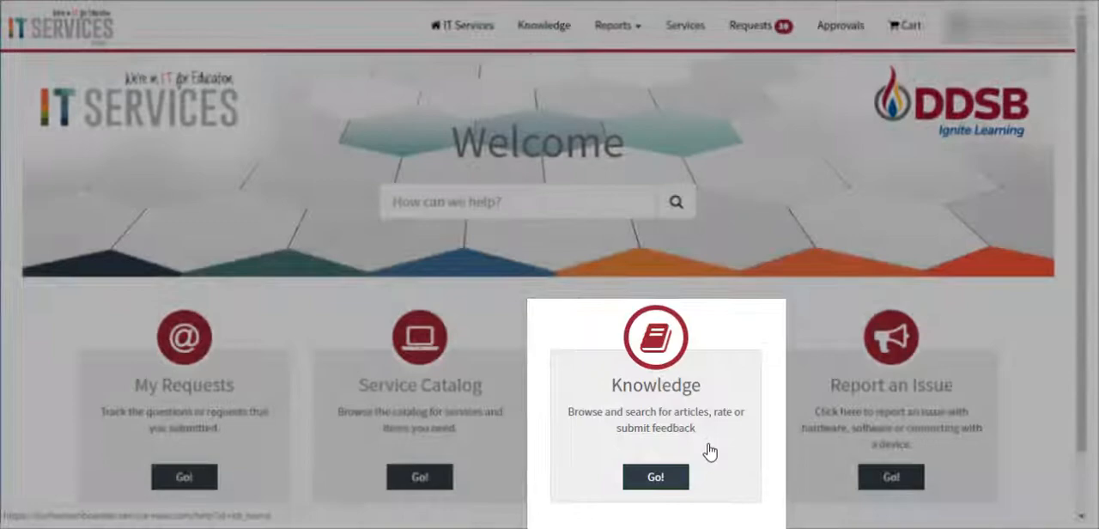
# Search Knowledge for 'chromebook' and open the Chromebook Powerwash Instructions article
pyautogui.click(655, 476)
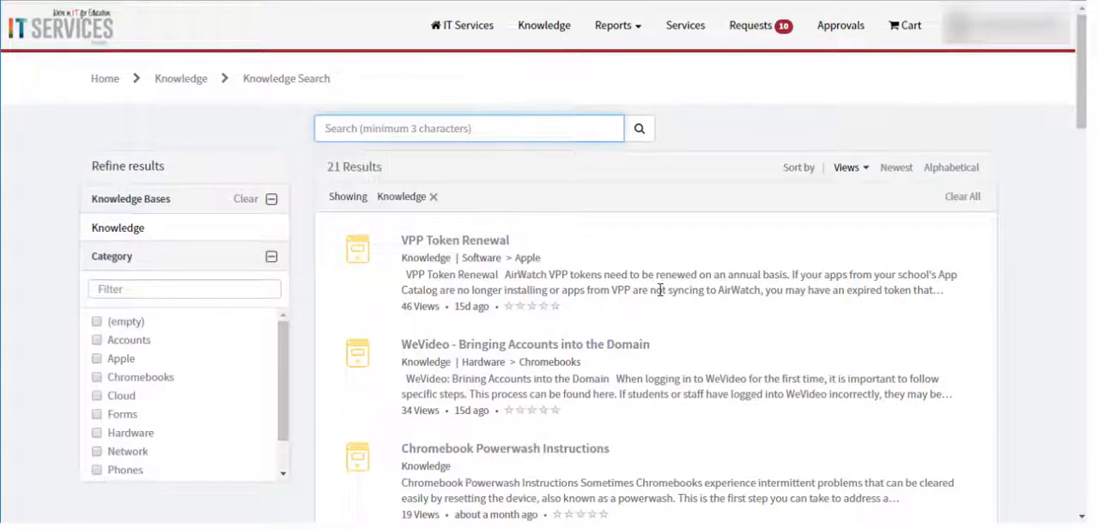
pyautogui.write('chromebook')
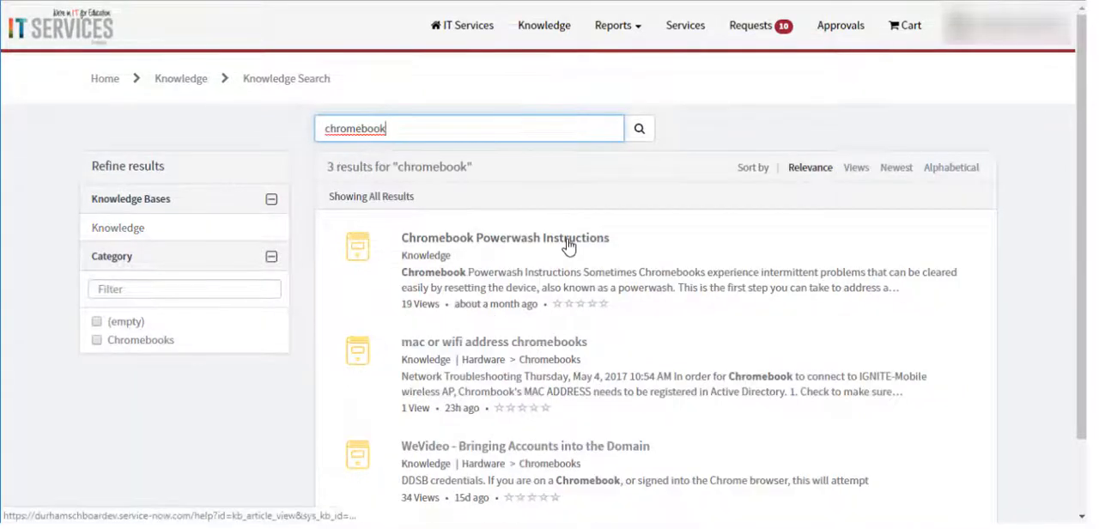
pyautogui.click(504, 238)
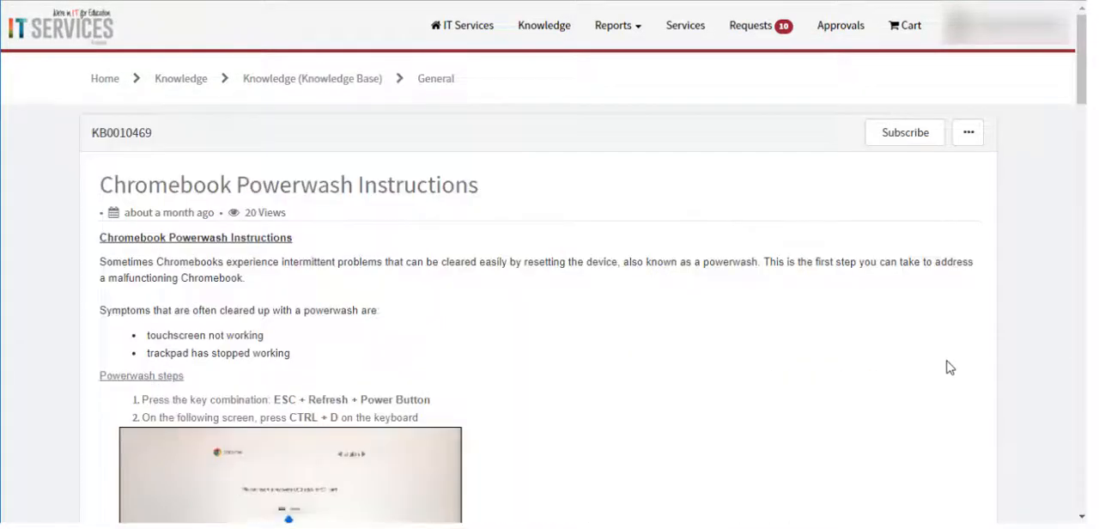